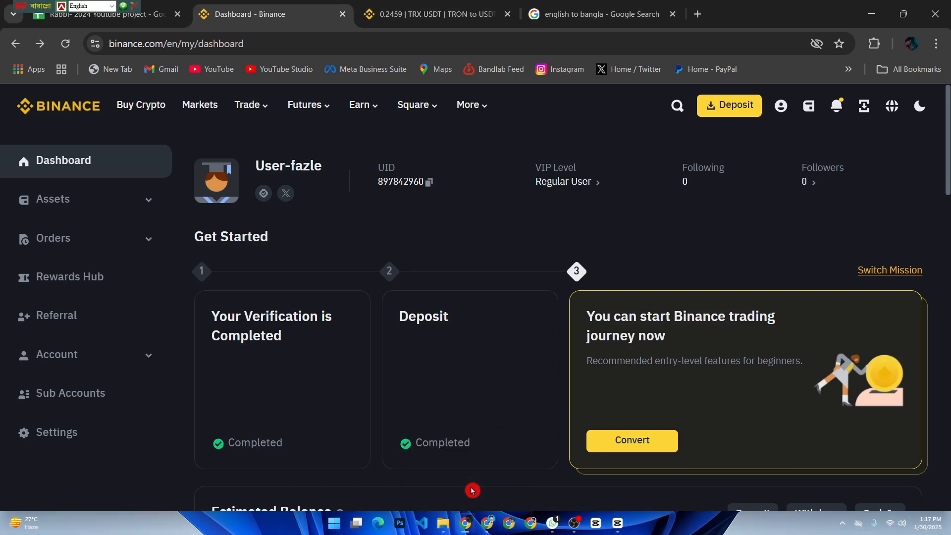
pyautogui.moveTo(486, 483)
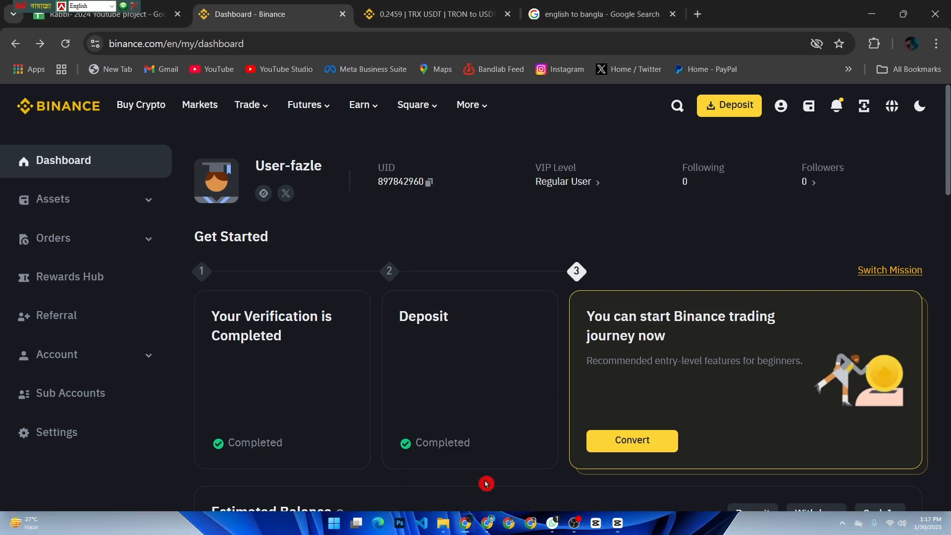
pyautogui.moveTo(550, 436)
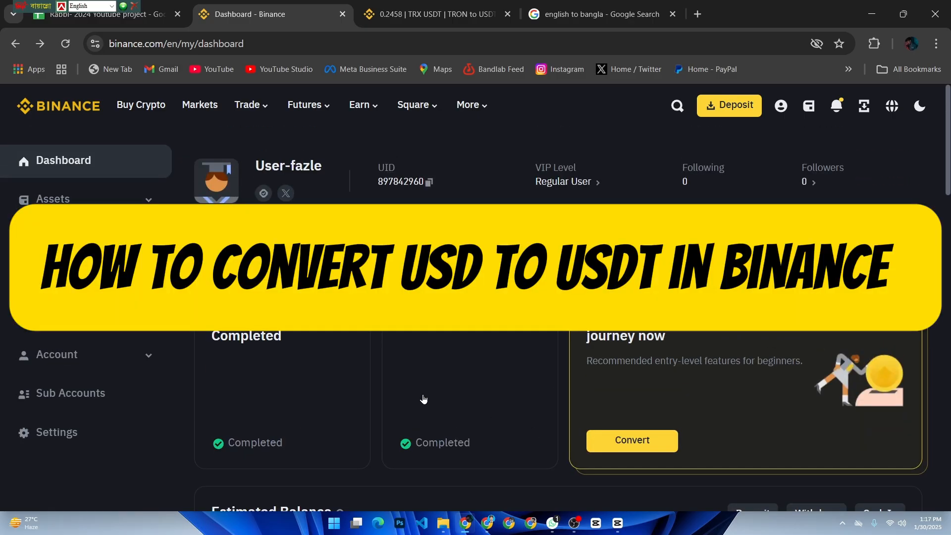
pyautogui.moveTo(402, 414)
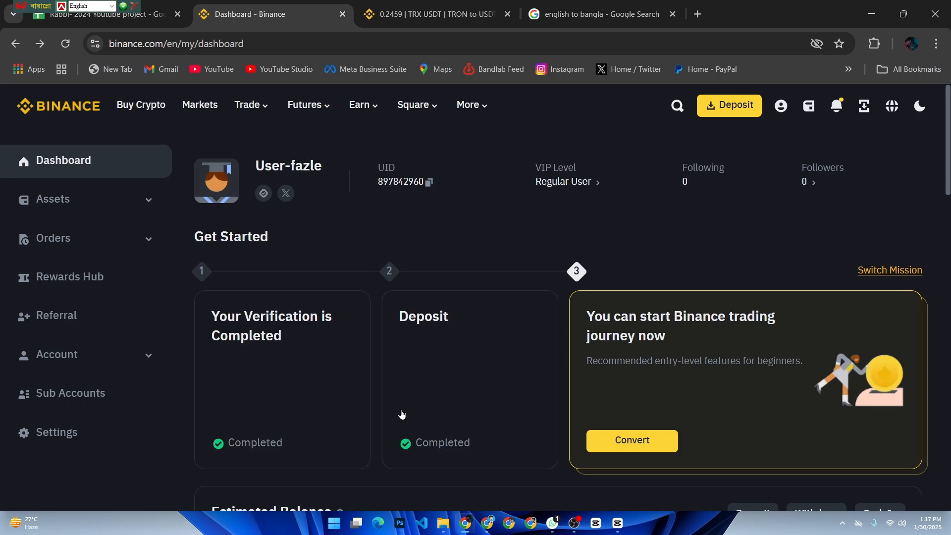
pyautogui.moveTo(557, 369)
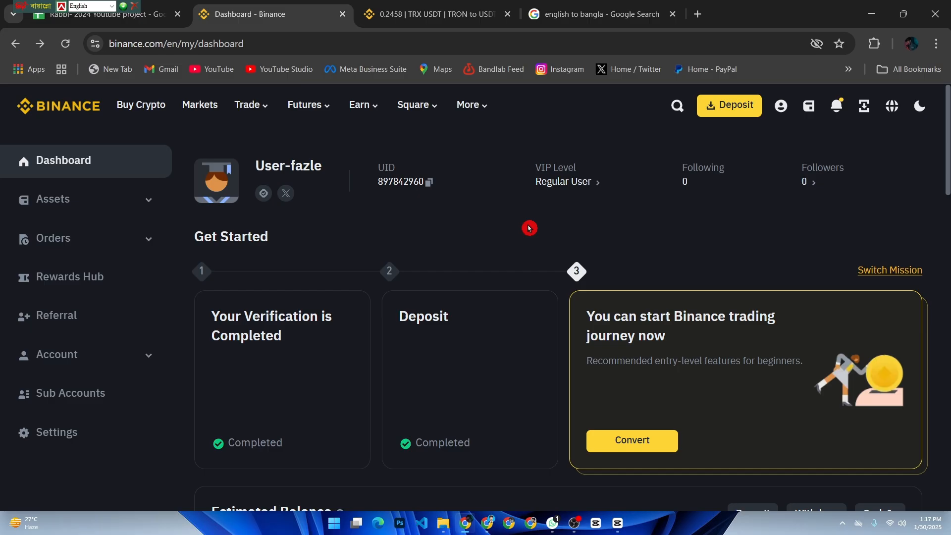
pyautogui.moveTo(636, 253)
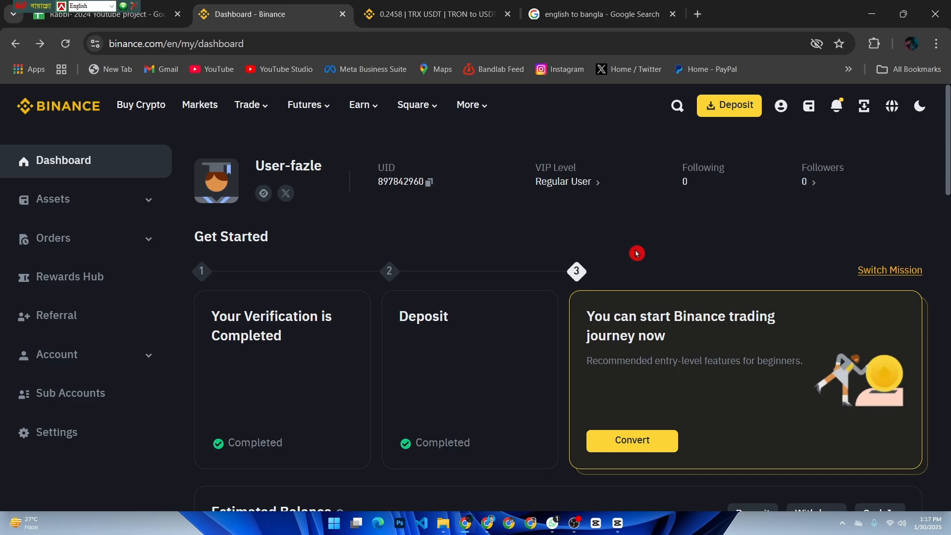
pyautogui.moveTo(672, 214)
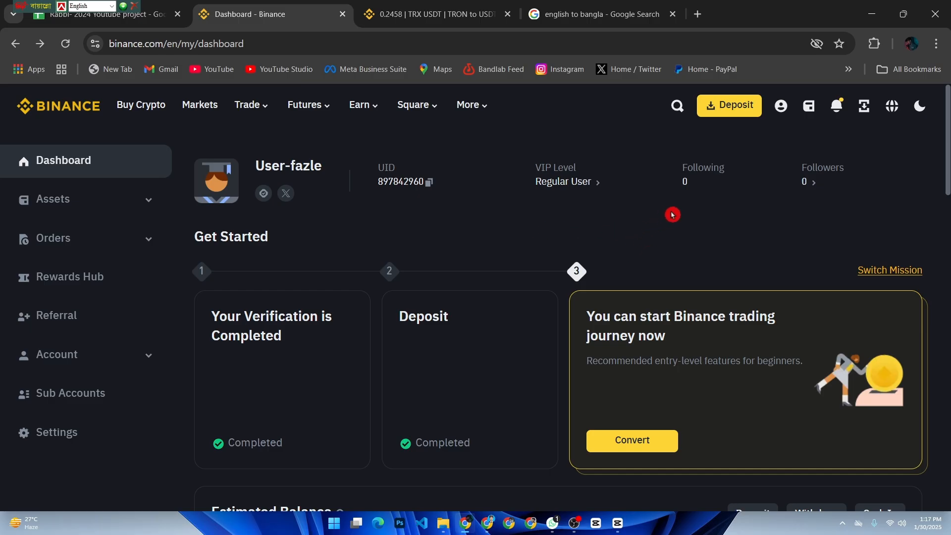
pyautogui.moveTo(663, 206)
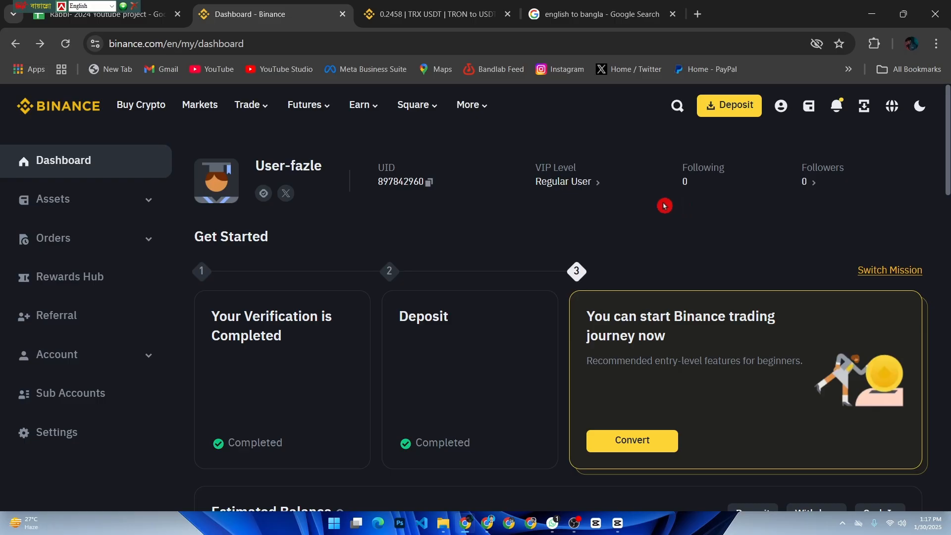
# Step: From the dashboard, open Trade > Convert and bring up the USDT From-currency list
pyautogui.click(728, 105)
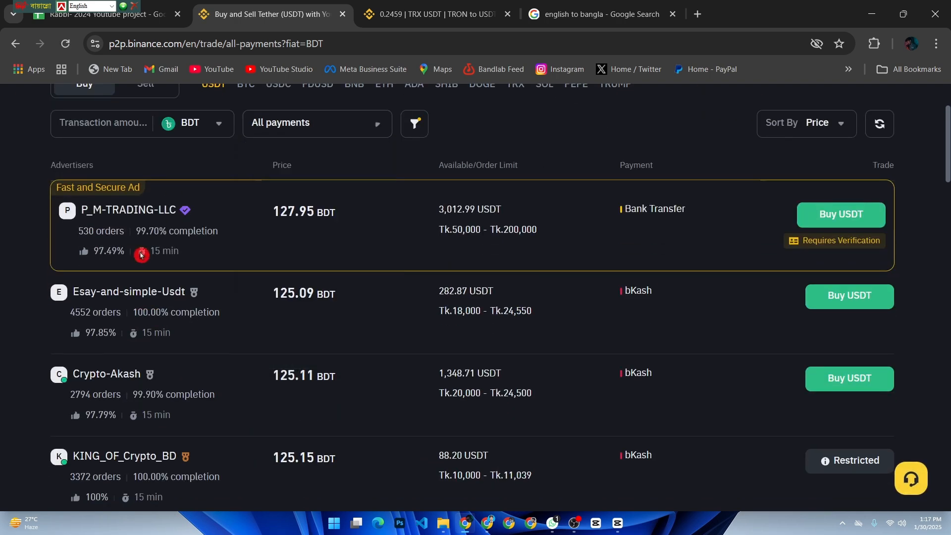
pyautogui.click(315, 122)
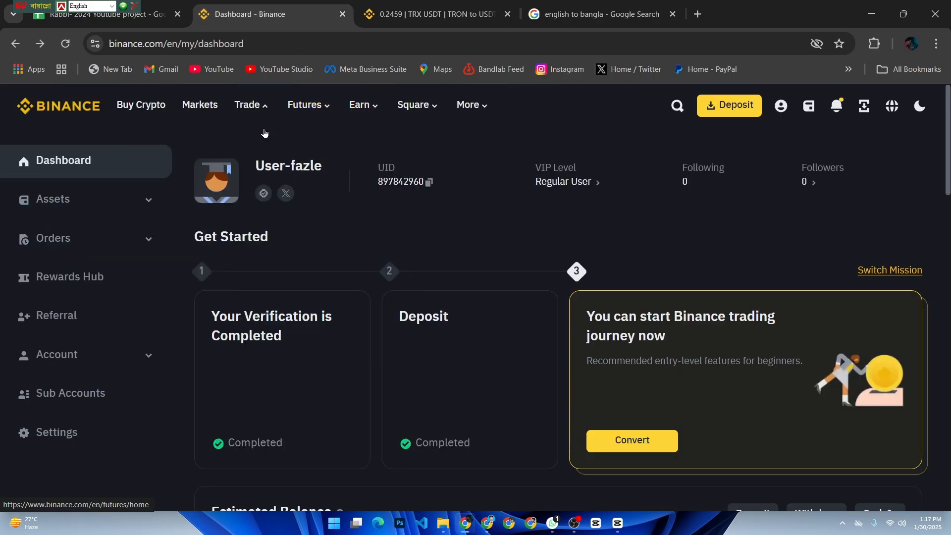
pyautogui.click(248, 105)
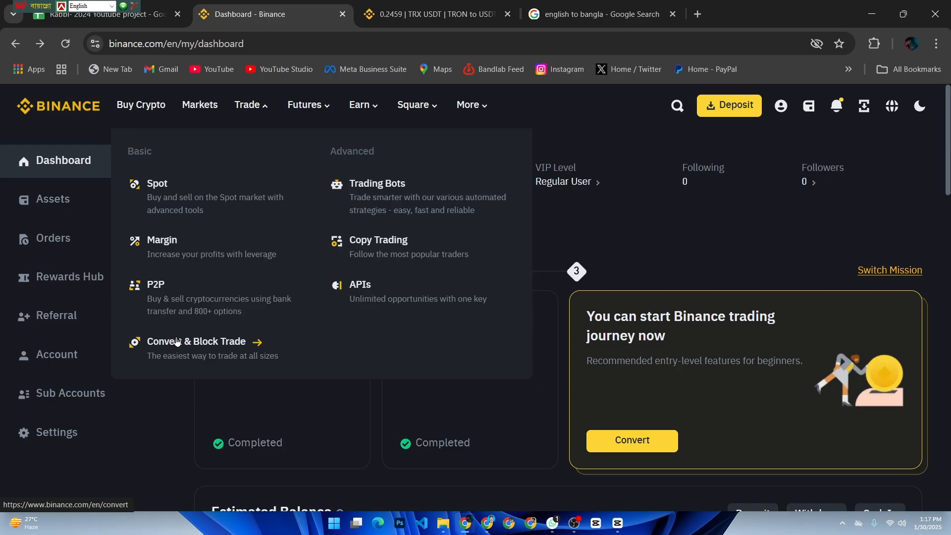
pyautogui.click(195, 342)
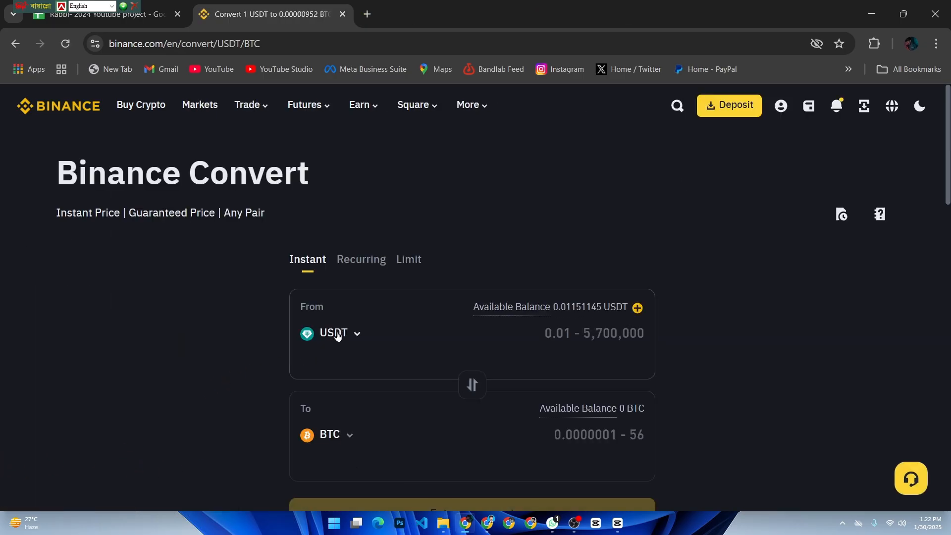
pyautogui.click(332, 333)
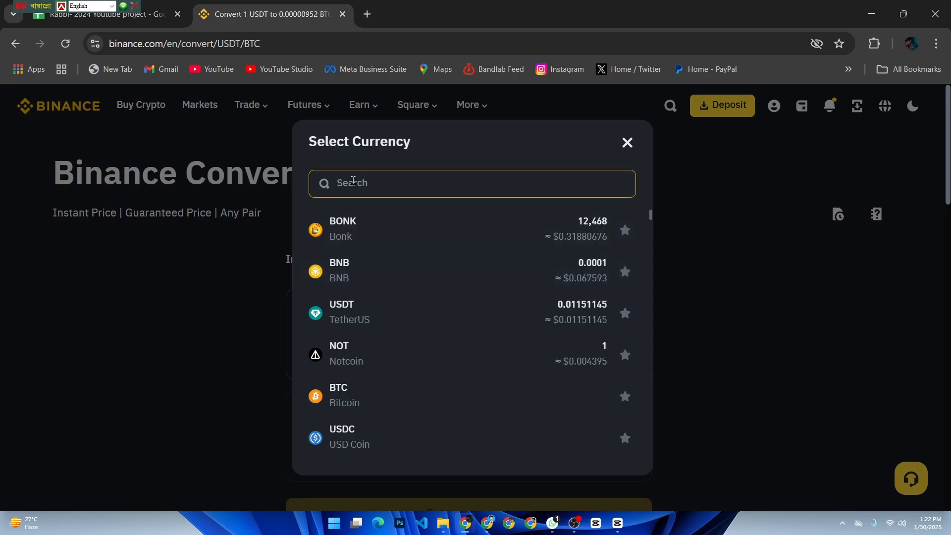
# Step: Search 'us', select USDC as From with USDT as To, and focus the amount
pyautogui.write('us')
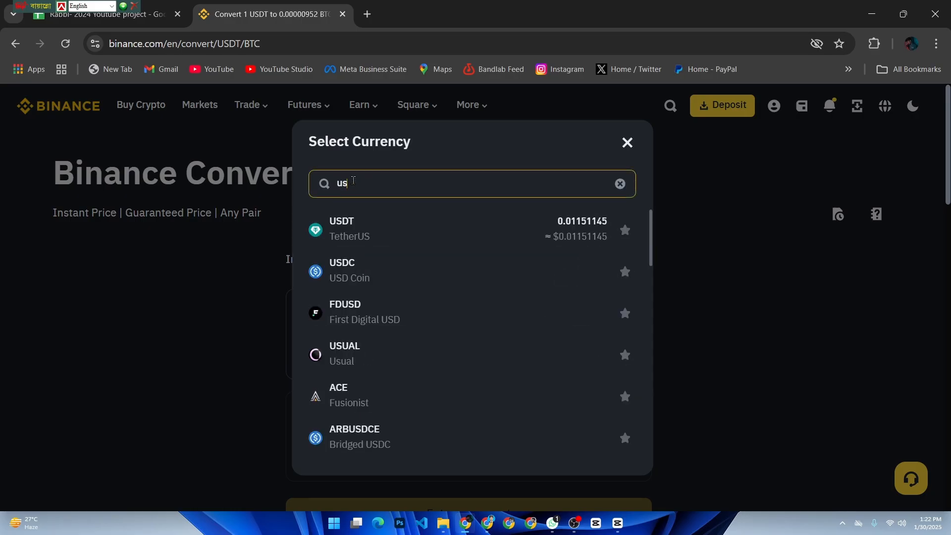
pyautogui.click(342, 270)
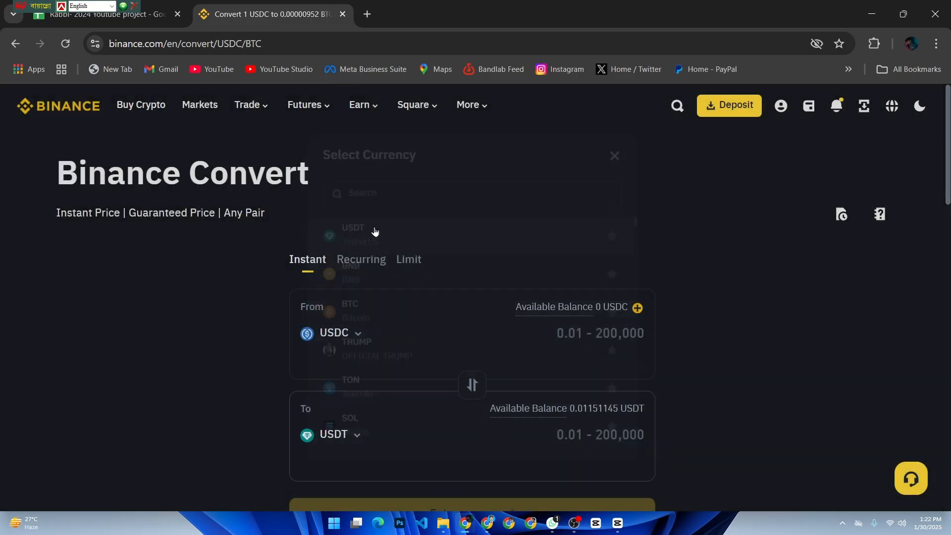
pyautogui.click(353, 230)
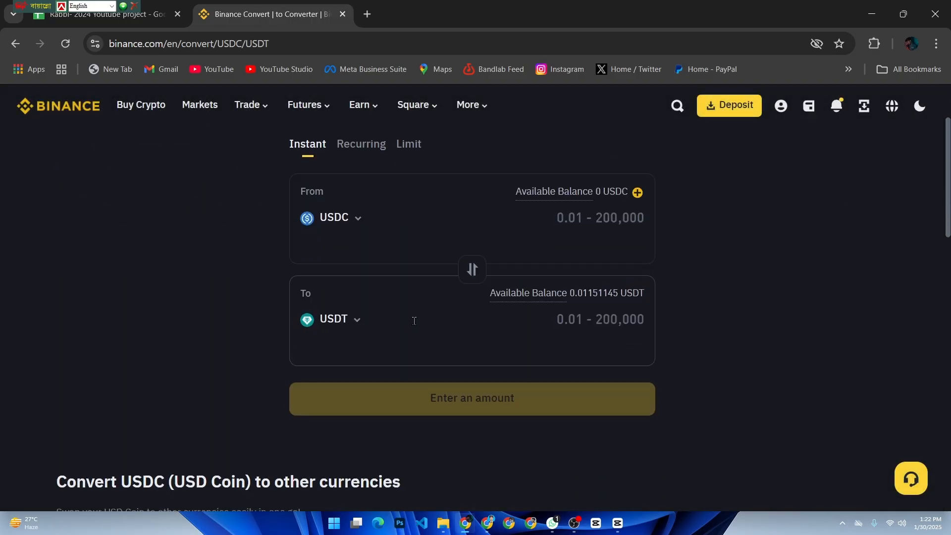
pyautogui.click(576, 217)
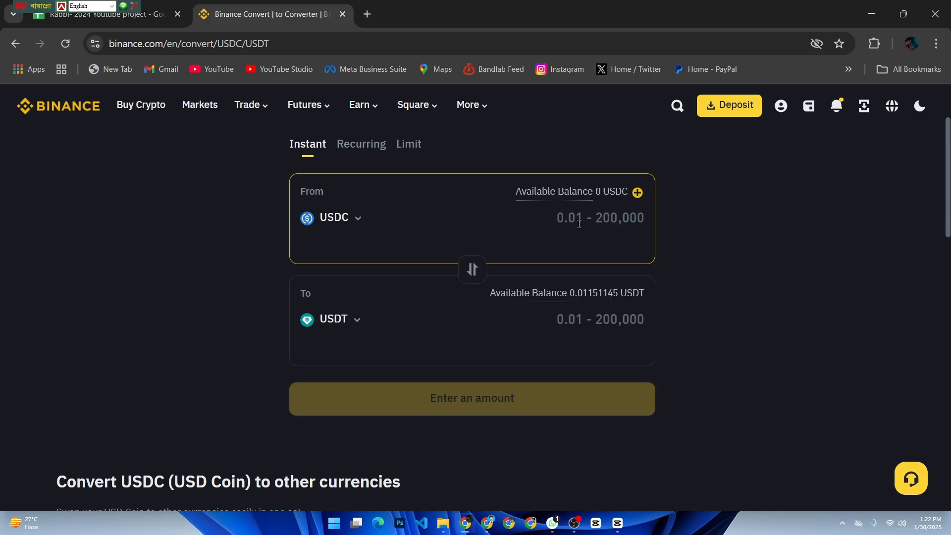
# Step: Preview converting 200 USDC to USDT, dismiss the confirmation, and open the Spot wallet
pyautogui.write('200')
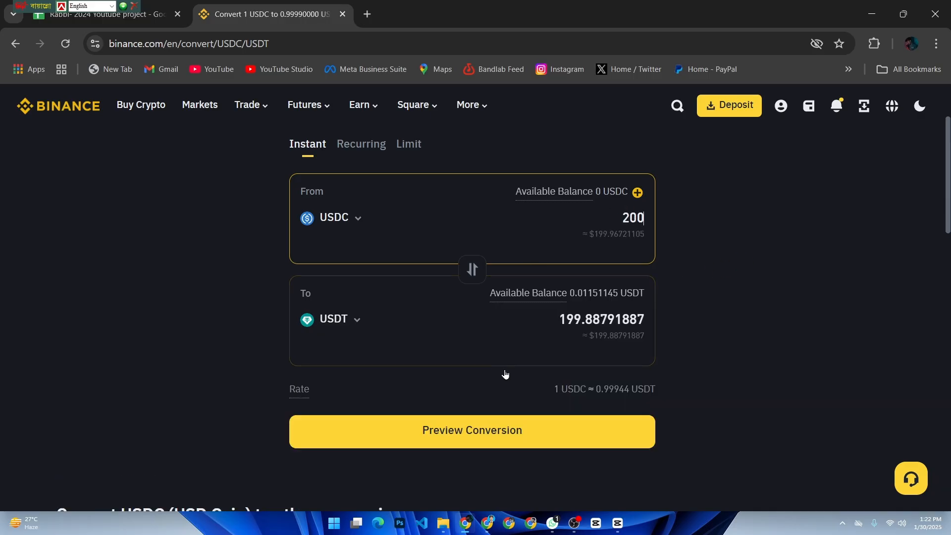
pyautogui.click(471, 430)
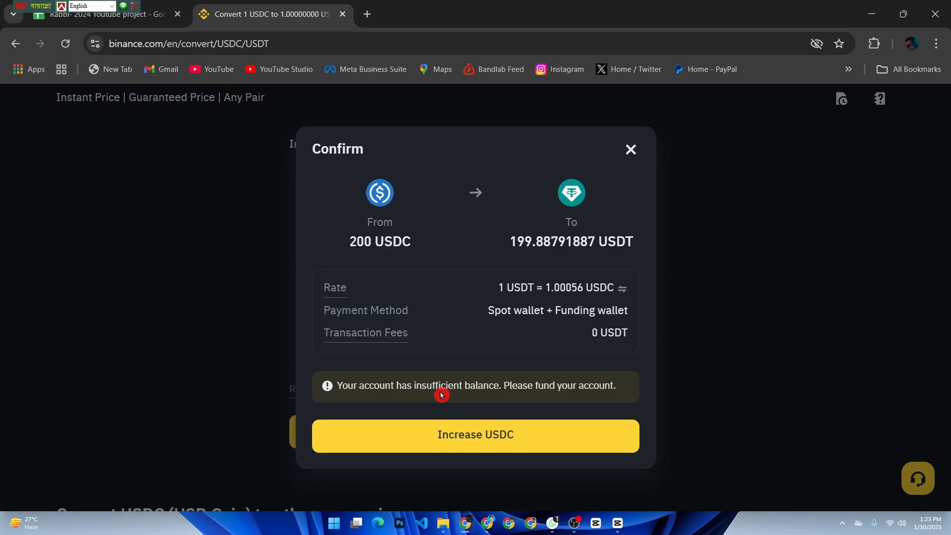
pyautogui.moveTo(436, 413)
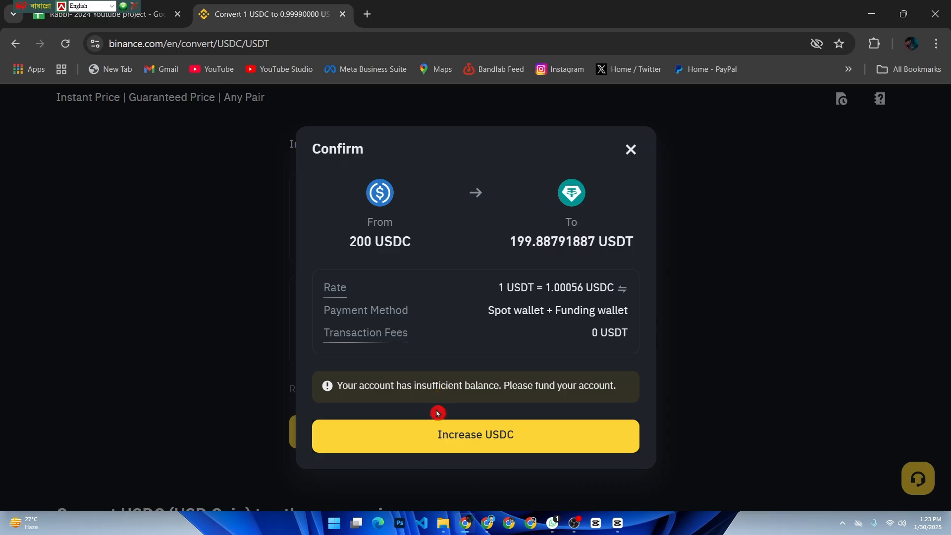
pyautogui.click(808, 105)
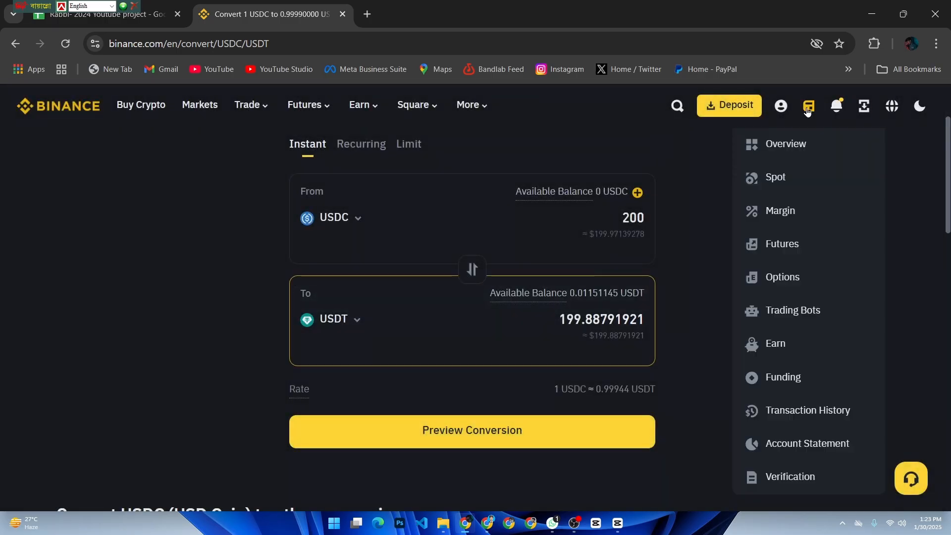
pyautogui.click(775, 176)
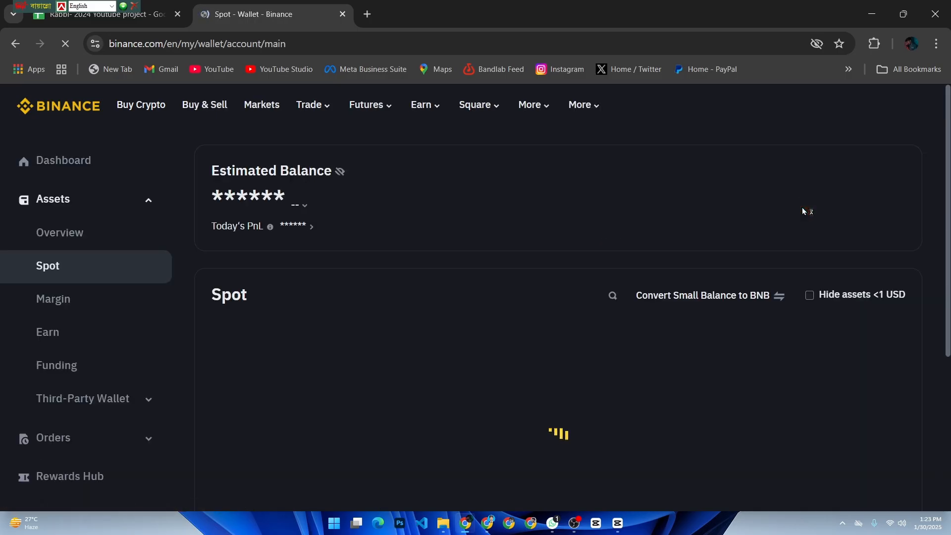
pyautogui.scroll(-3)
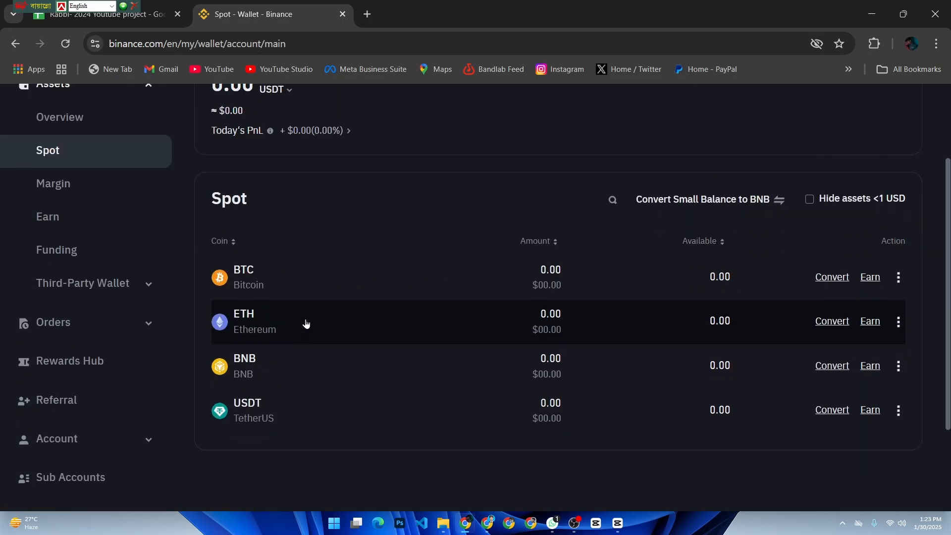
pyautogui.scroll(3)
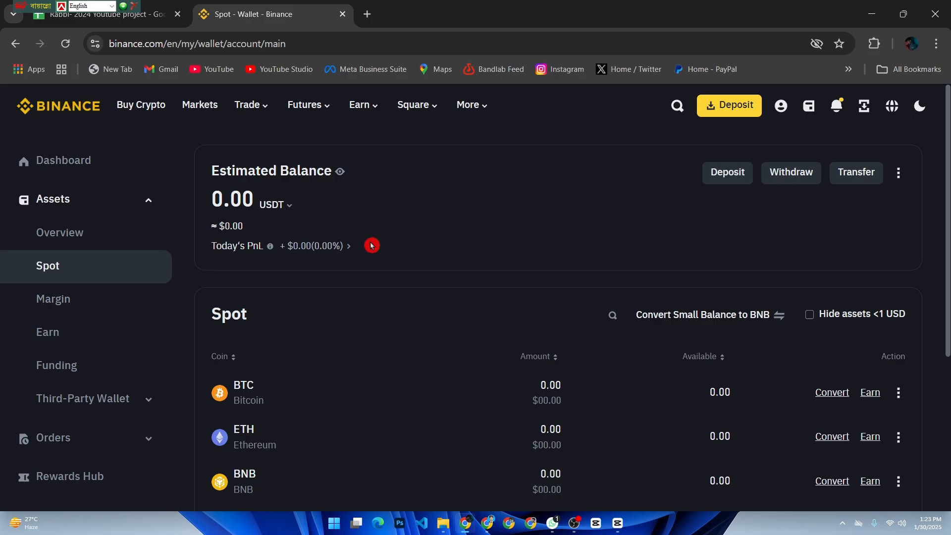
pyautogui.moveTo(411, 320)
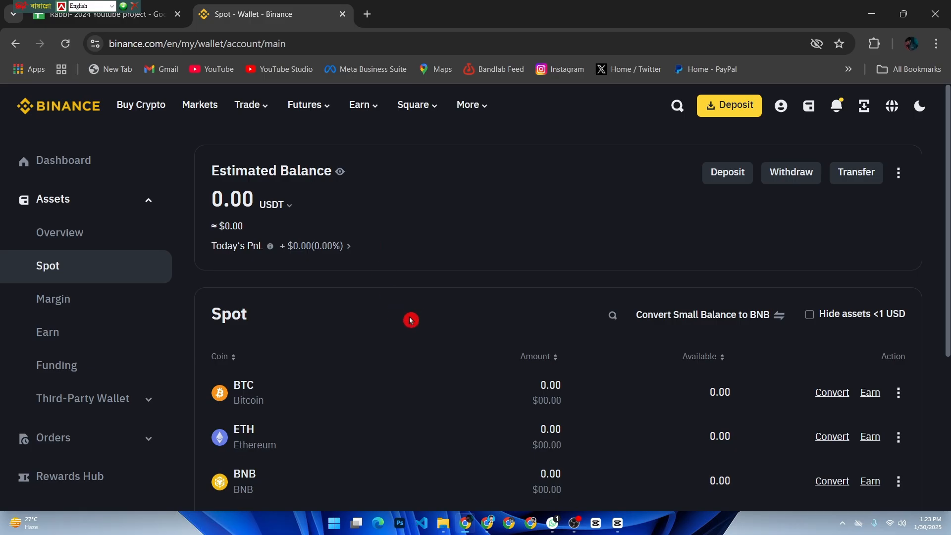
pyautogui.moveTo(383, 297)
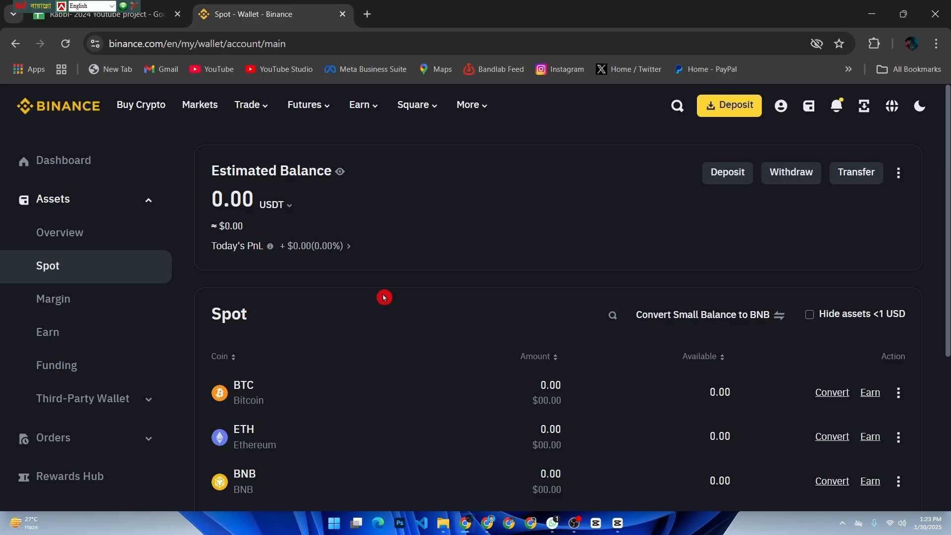